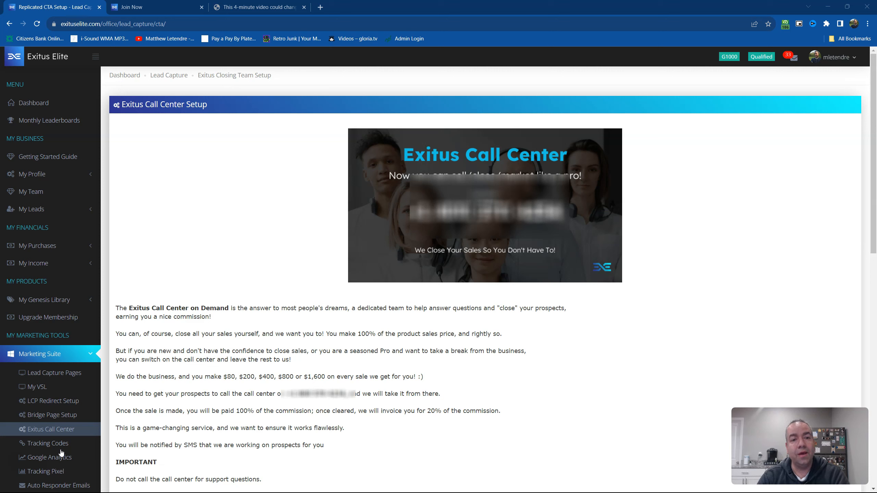
# Step: Show the account signup page listing membership levels G100 through G2000
pyautogui.click(134, 7)
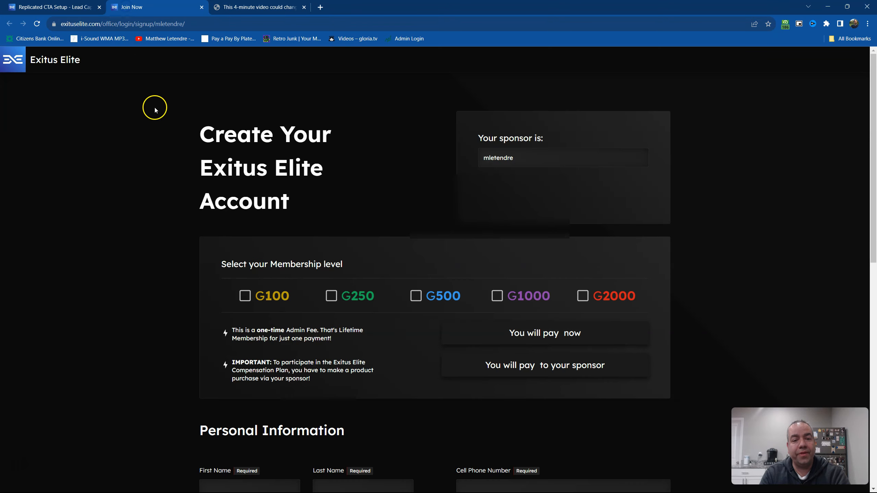
pyautogui.moveTo(513, 308)
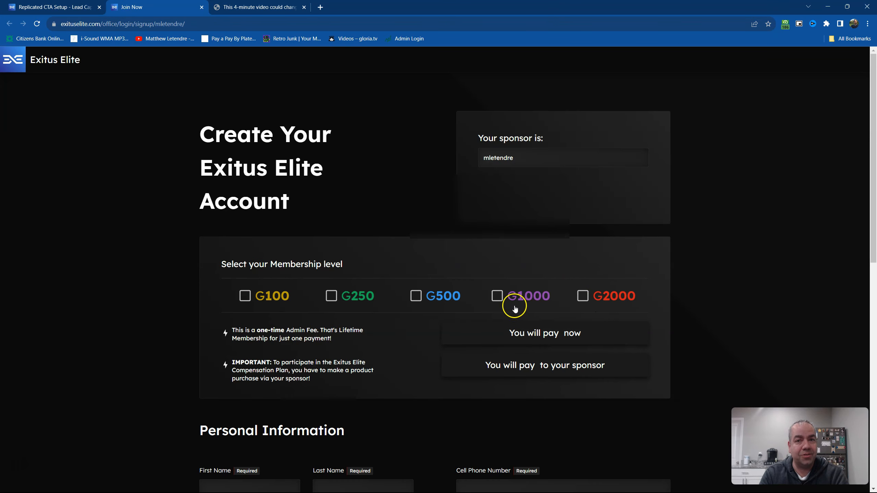
pyautogui.moveTo(486, 330)
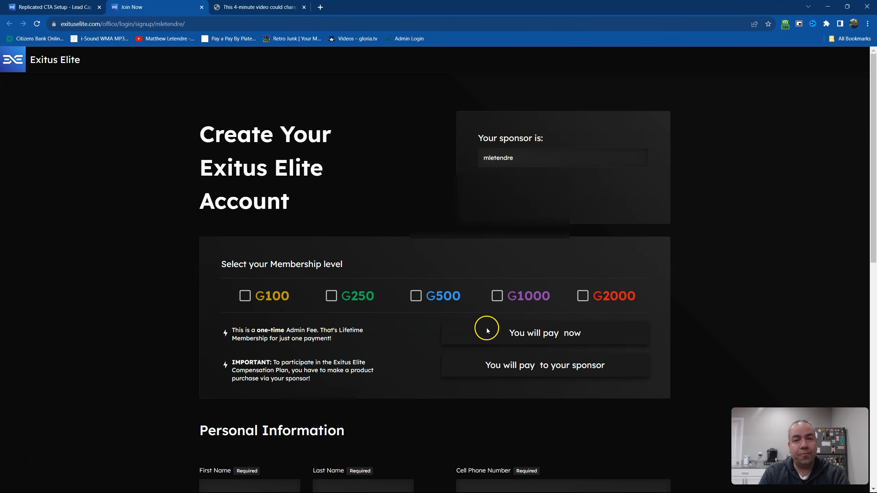
pyautogui.moveTo(489, 330)
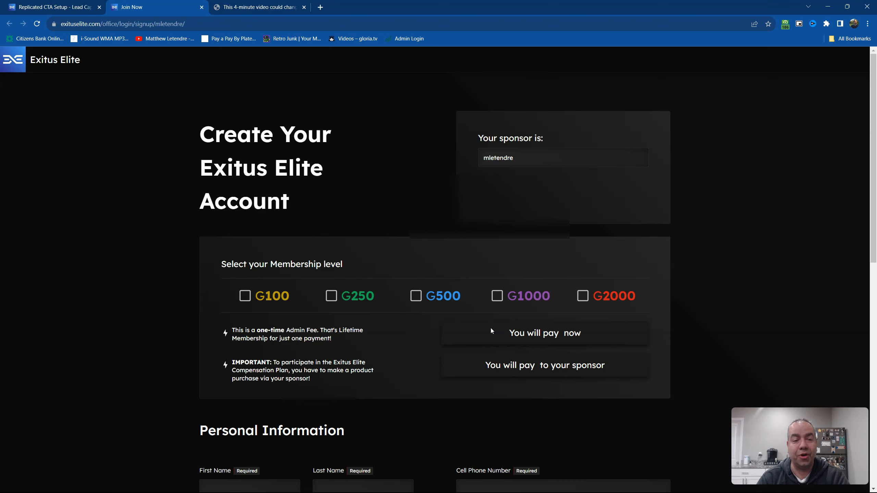
pyautogui.click(50, 7)
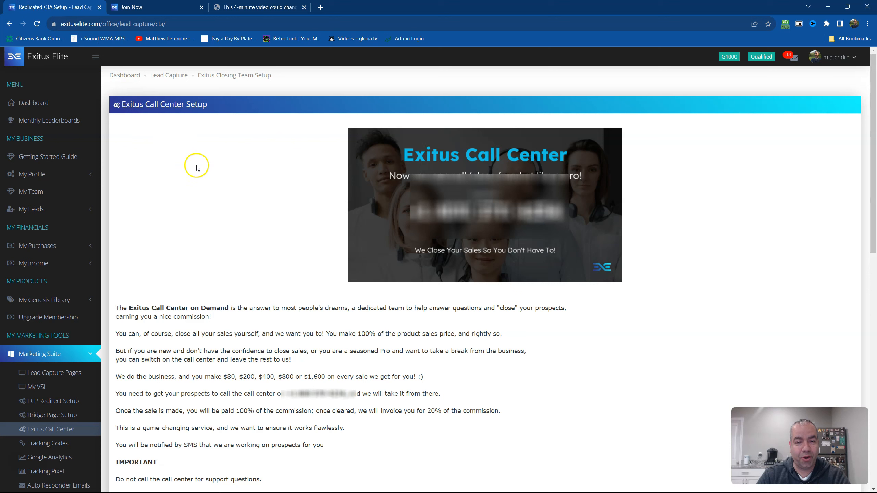
pyautogui.moveTo(140, 316)
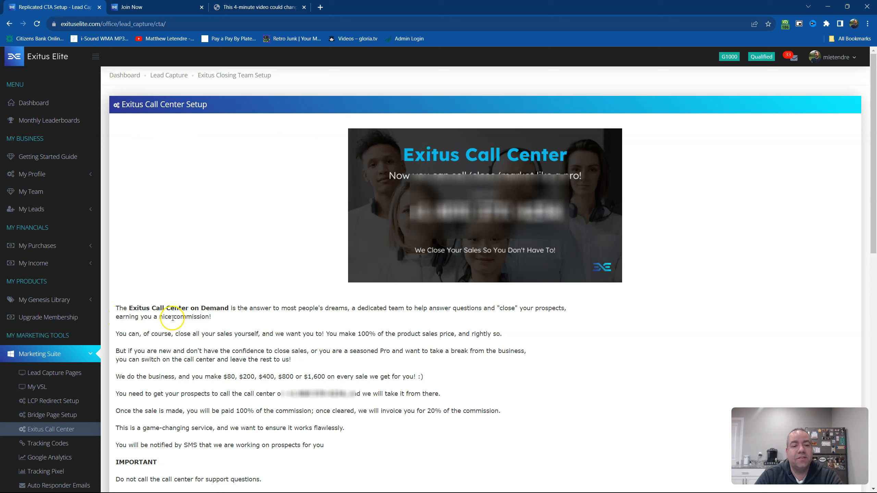
pyautogui.moveTo(212, 320)
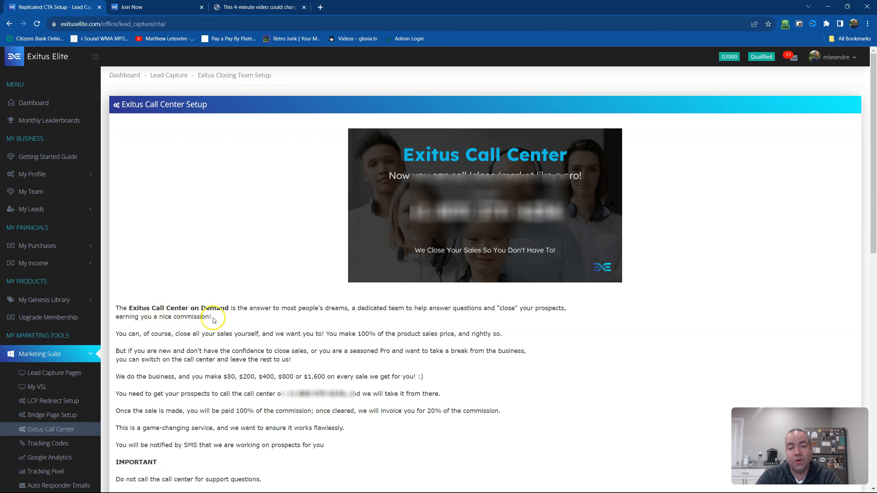
pyautogui.moveTo(312, 321)
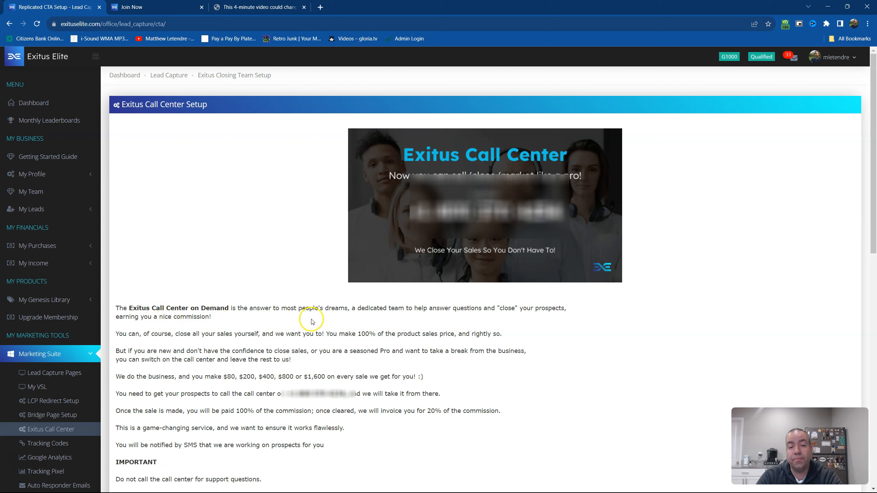
pyautogui.moveTo(372, 319)
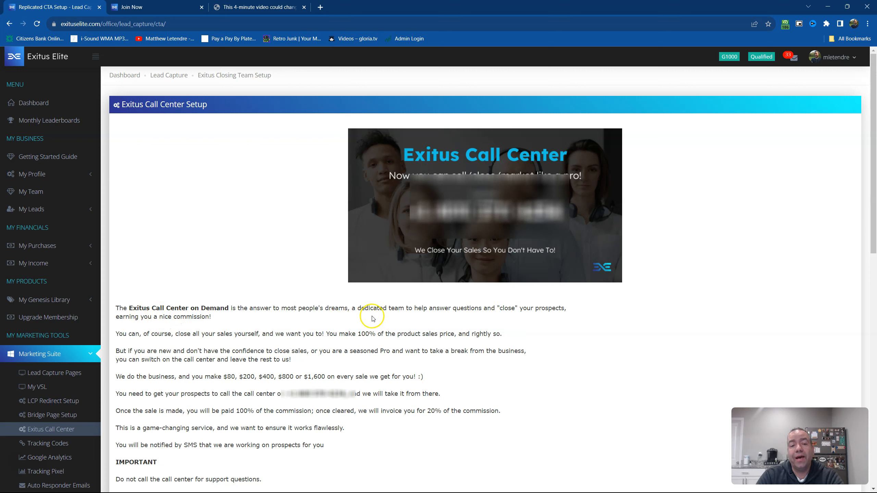
pyautogui.moveTo(453, 318)
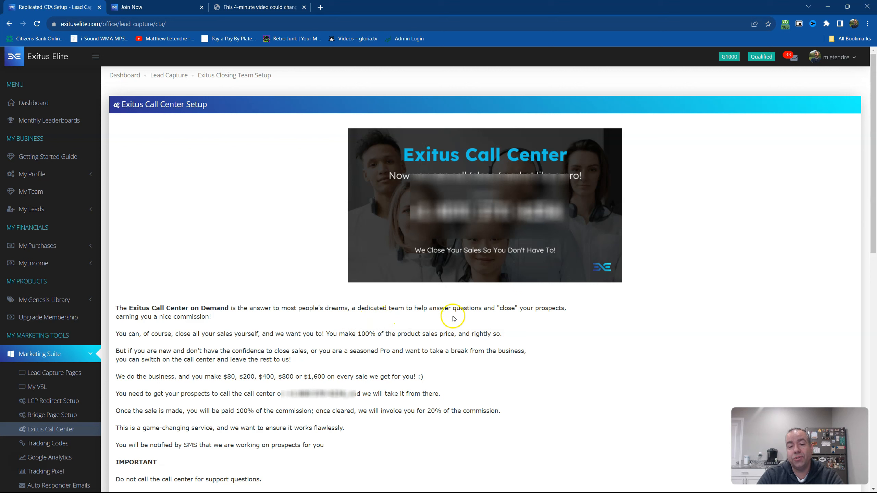
pyautogui.moveTo(505, 320)
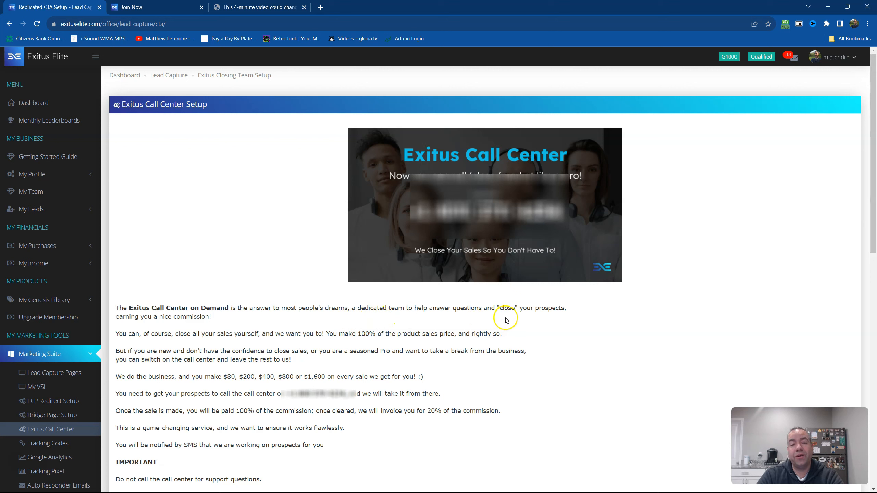
pyautogui.moveTo(562, 321)
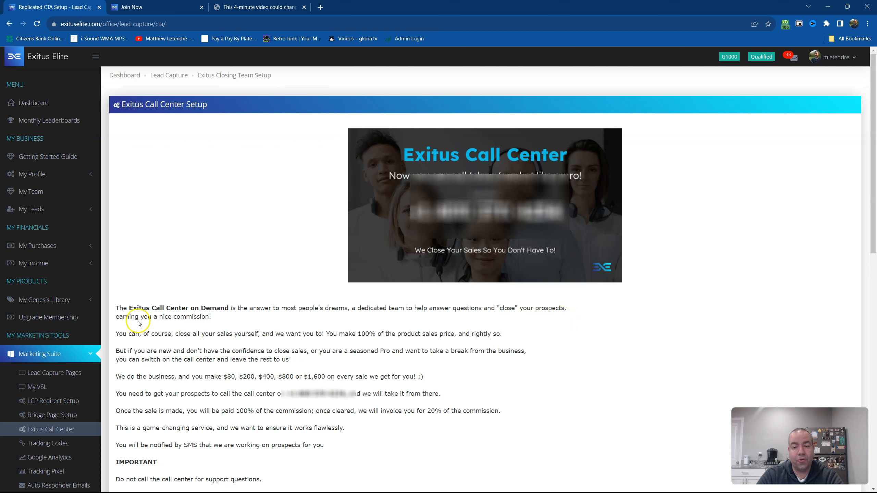
pyautogui.moveTo(115, 352)
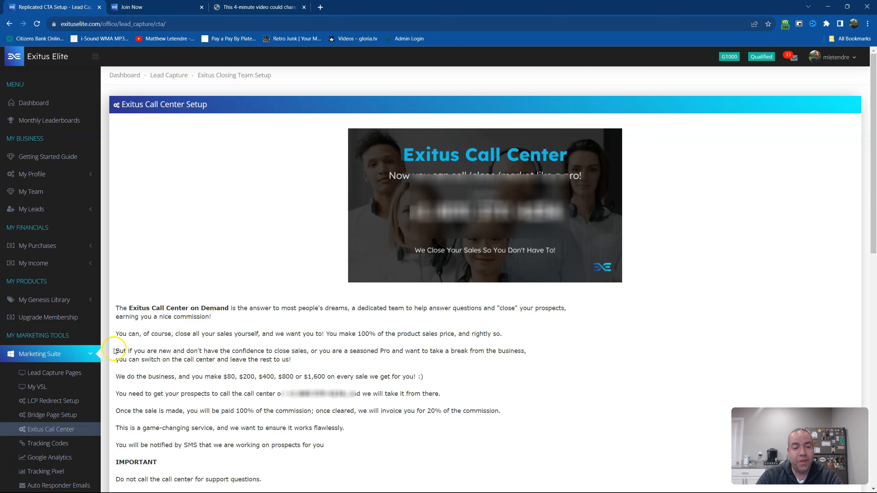
pyautogui.moveTo(196, 342)
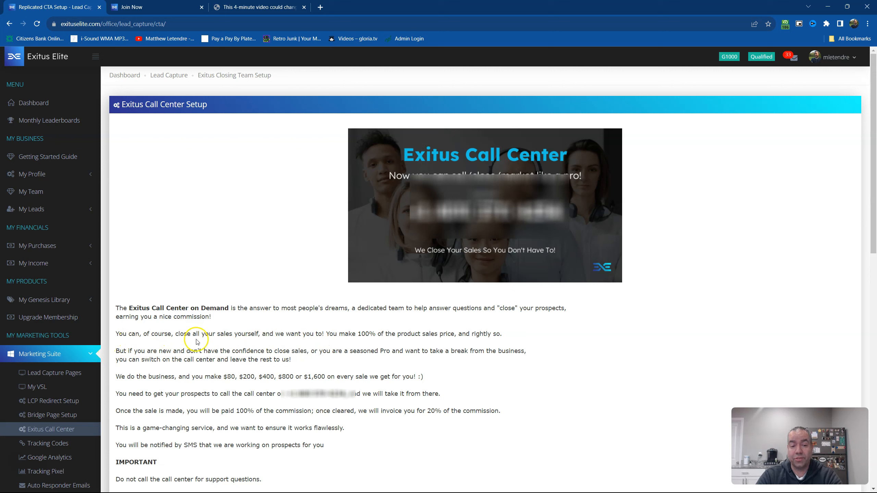
pyautogui.moveTo(263, 344)
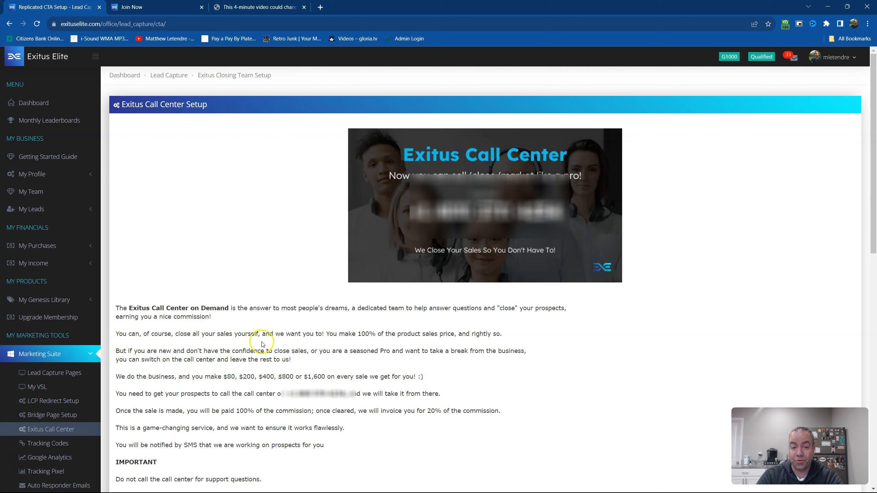
pyautogui.moveTo(324, 346)
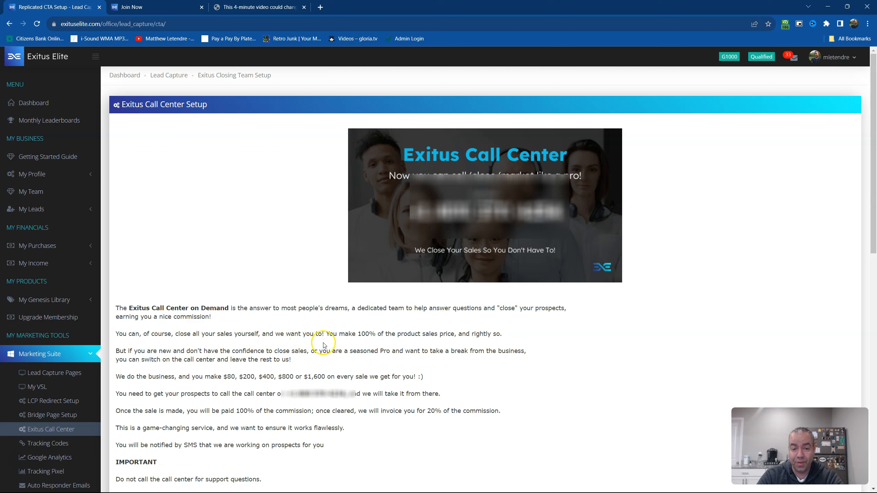
pyautogui.moveTo(374, 342)
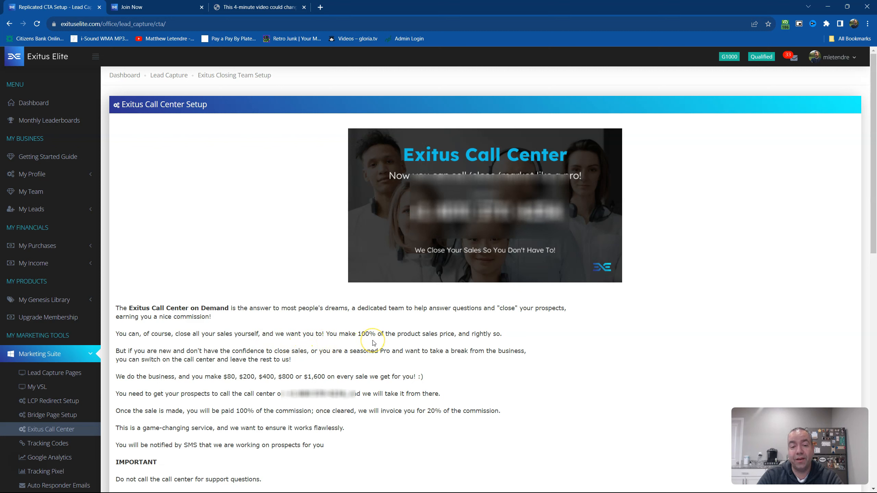
pyautogui.moveTo(377, 340)
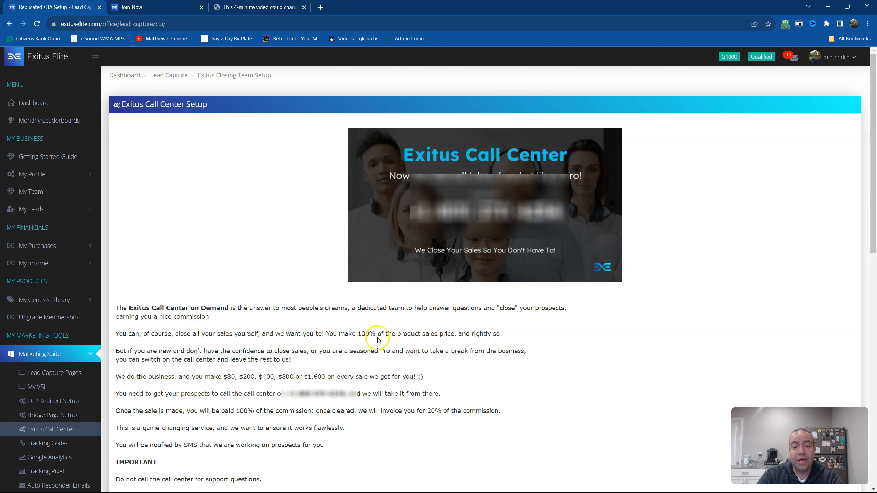
pyautogui.moveTo(422, 343)
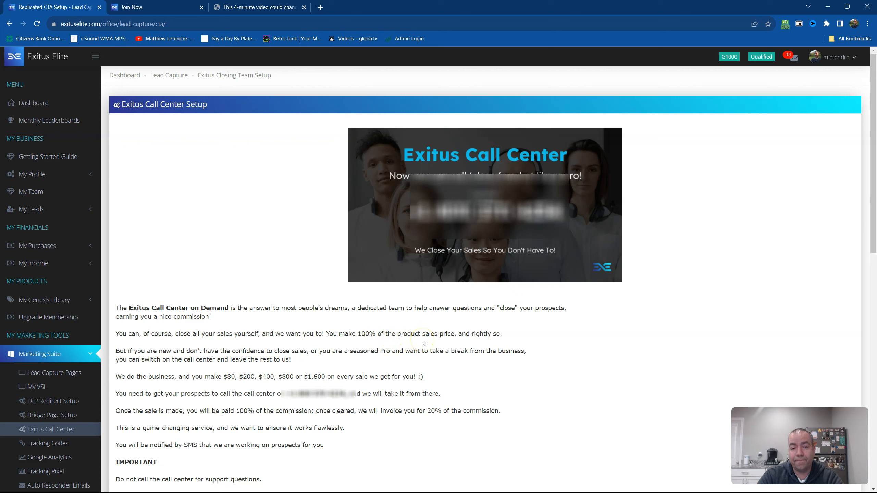
pyautogui.moveTo(468, 342)
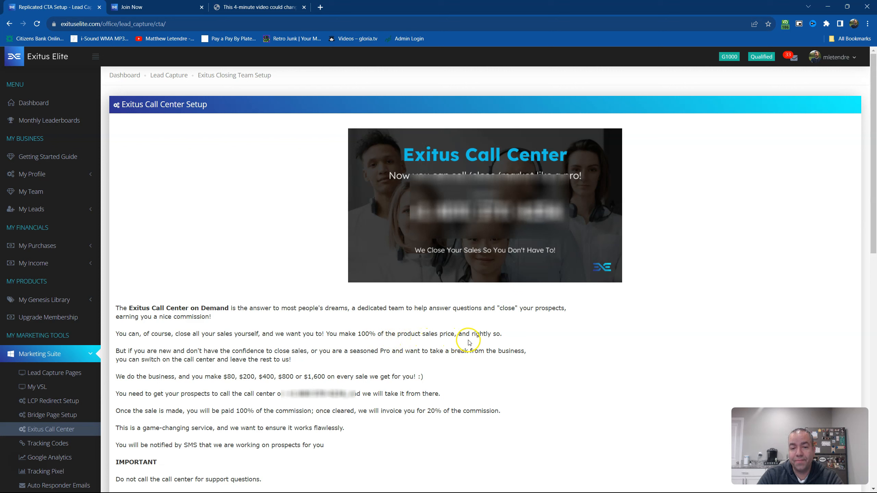
pyautogui.moveTo(133, 353)
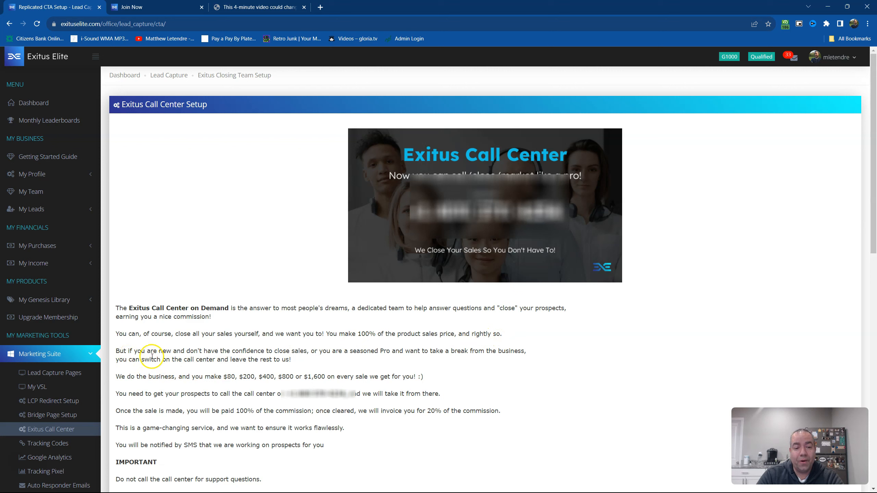
pyautogui.moveTo(231, 357)
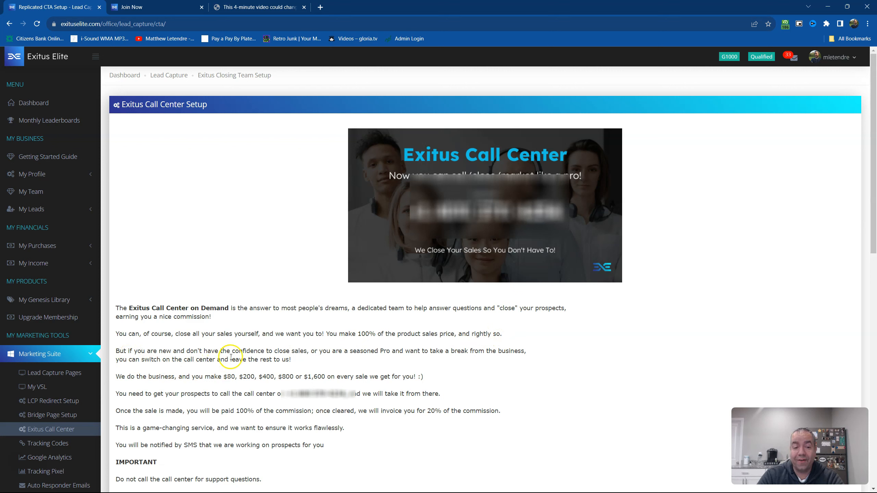
pyautogui.moveTo(309, 362)
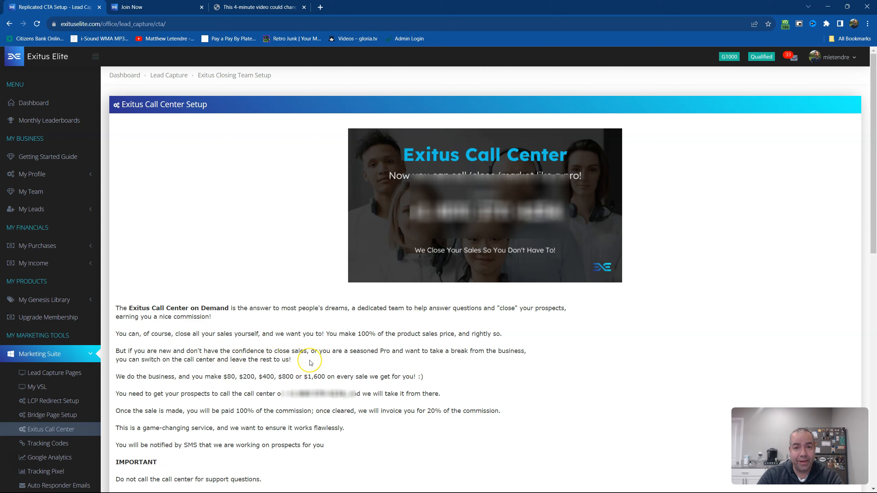
pyautogui.moveTo(333, 360)
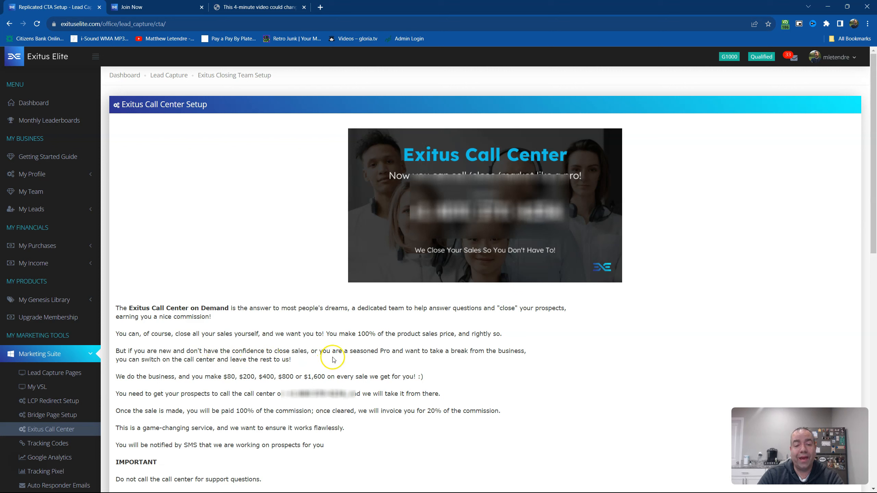
pyautogui.moveTo(408, 362)
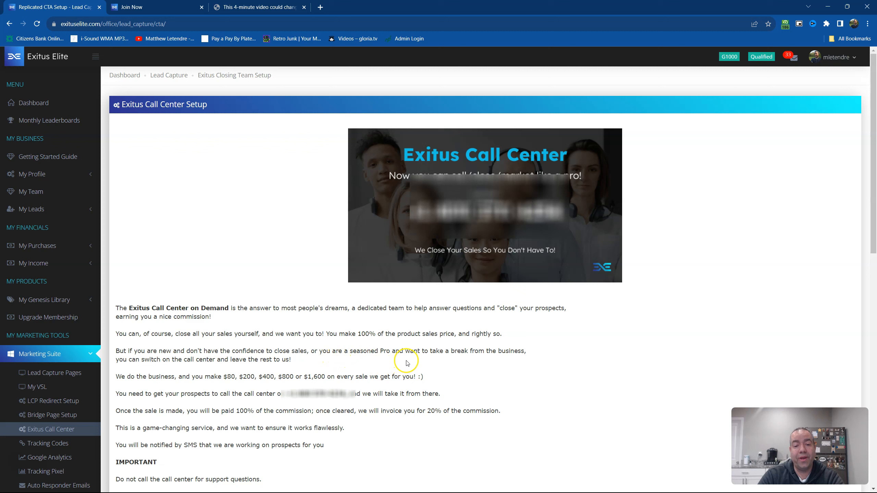
pyautogui.moveTo(498, 352)
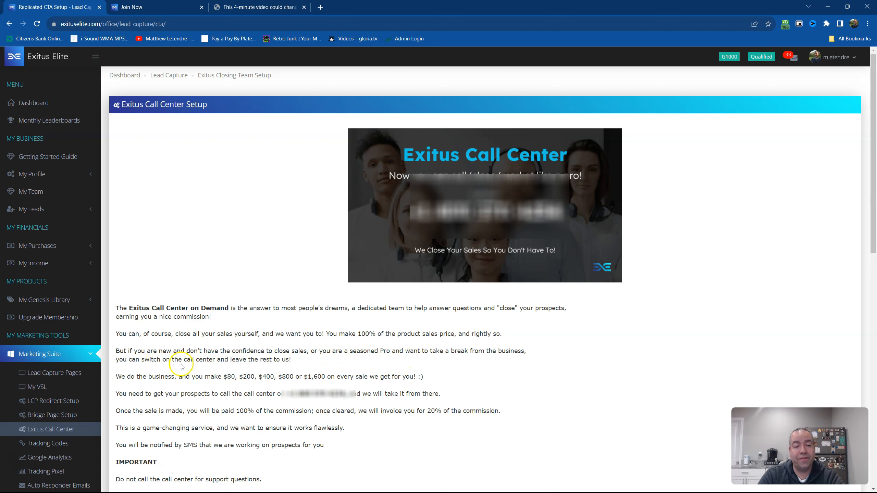
pyautogui.moveTo(326, 372)
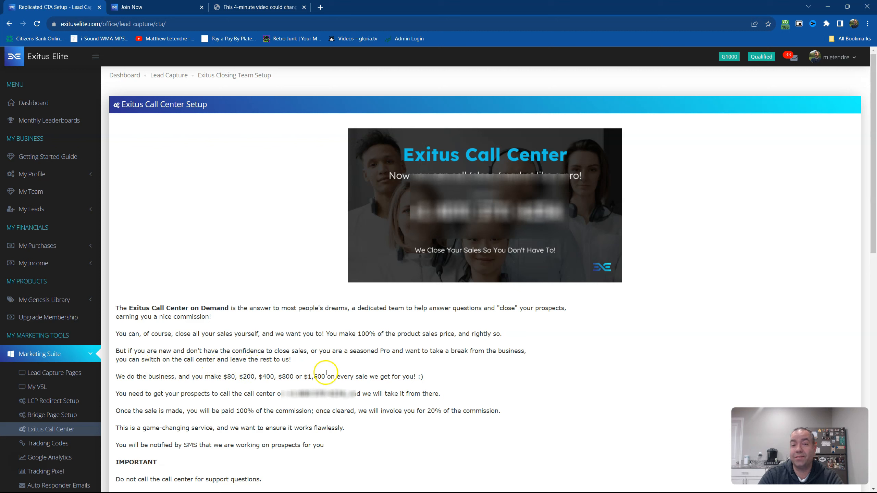
pyautogui.moveTo(144, 372)
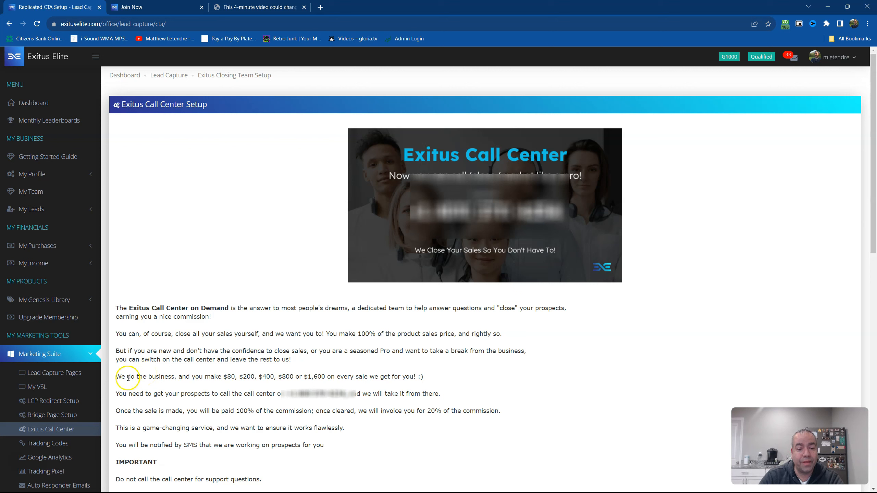
pyautogui.moveTo(127, 383)
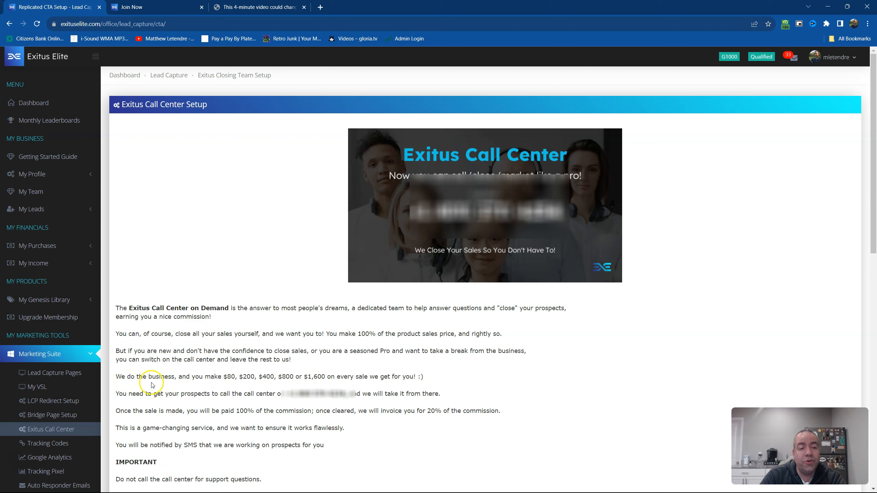
pyautogui.moveTo(221, 385)
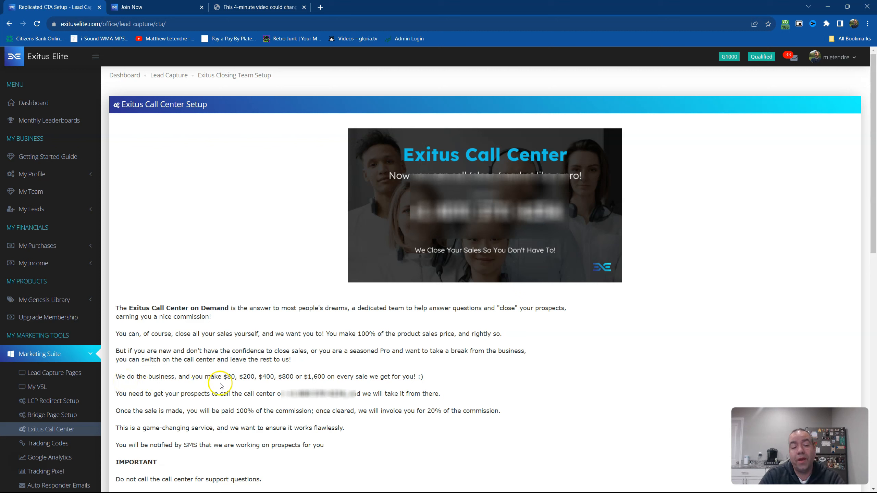
pyautogui.moveTo(237, 386)
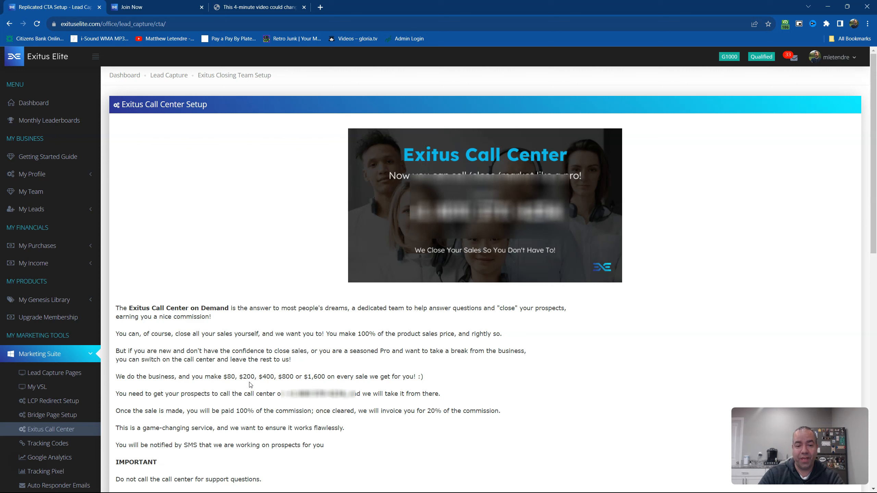
pyautogui.moveTo(273, 385)
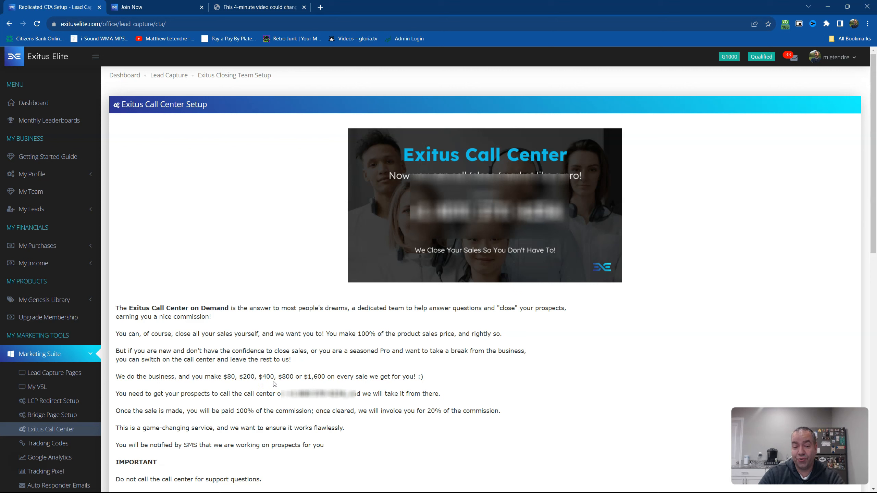
pyautogui.moveTo(290, 383)
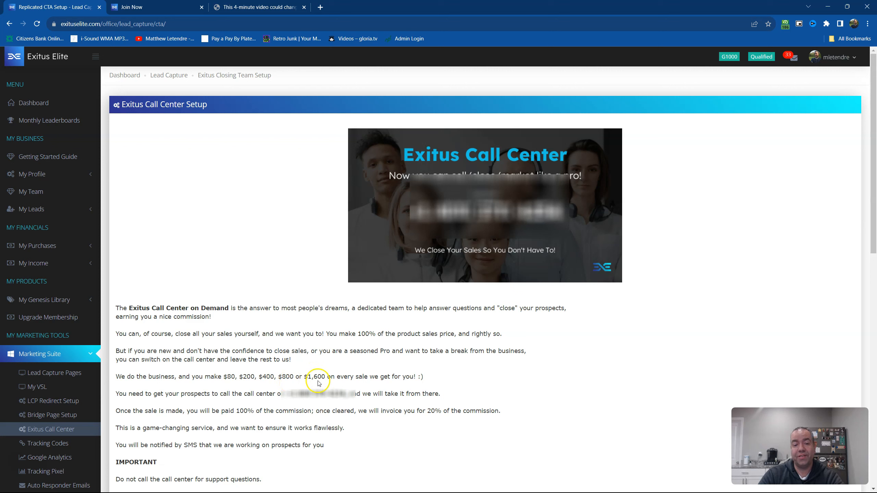
pyautogui.moveTo(312, 385)
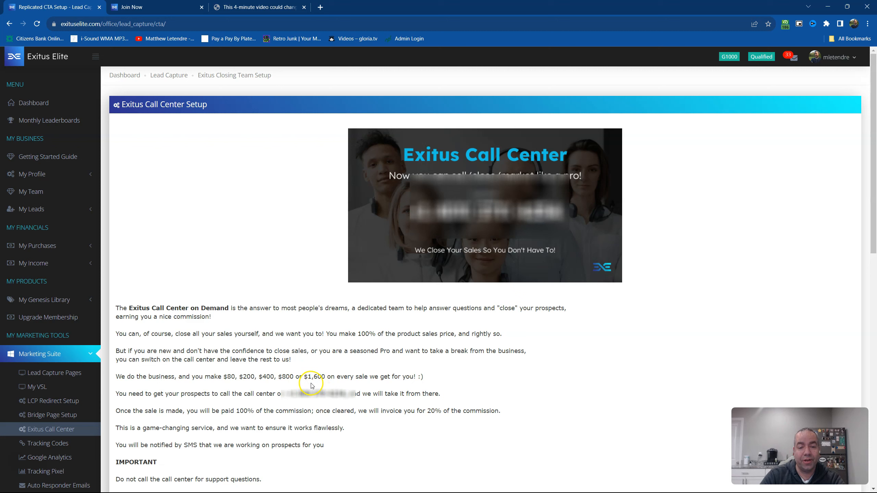
pyautogui.moveTo(280, 390)
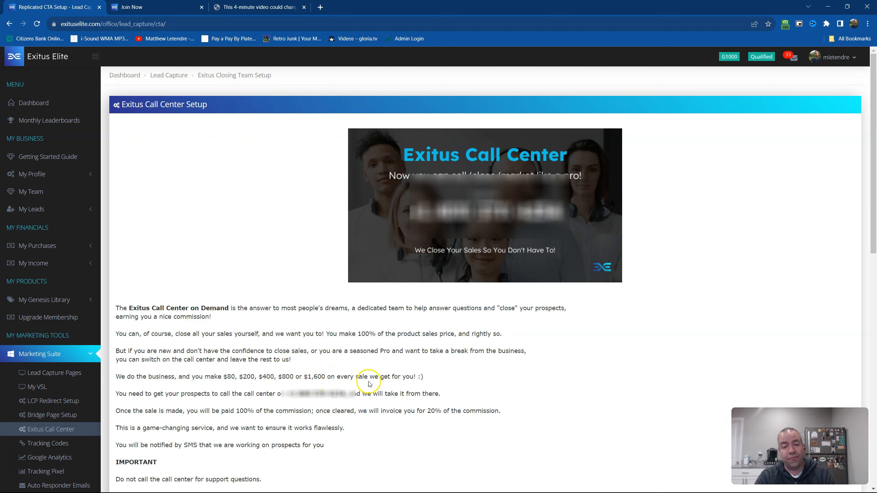
pyautogui.moveTo(188, 426)
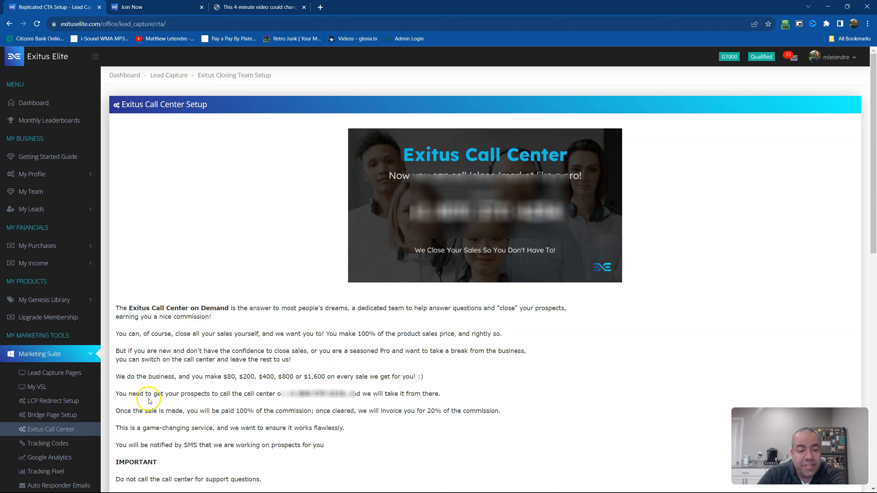
pyautogui.moveTo(253, 400)
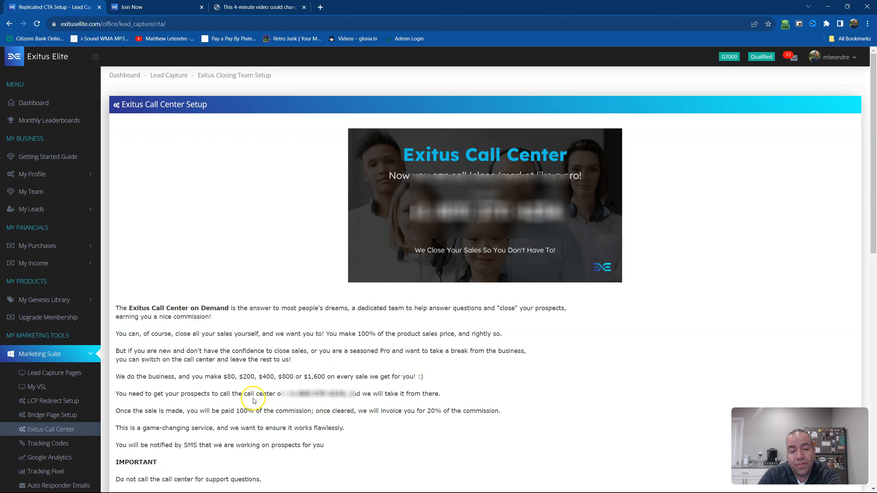
pyautogui.moveTo(304, 401)
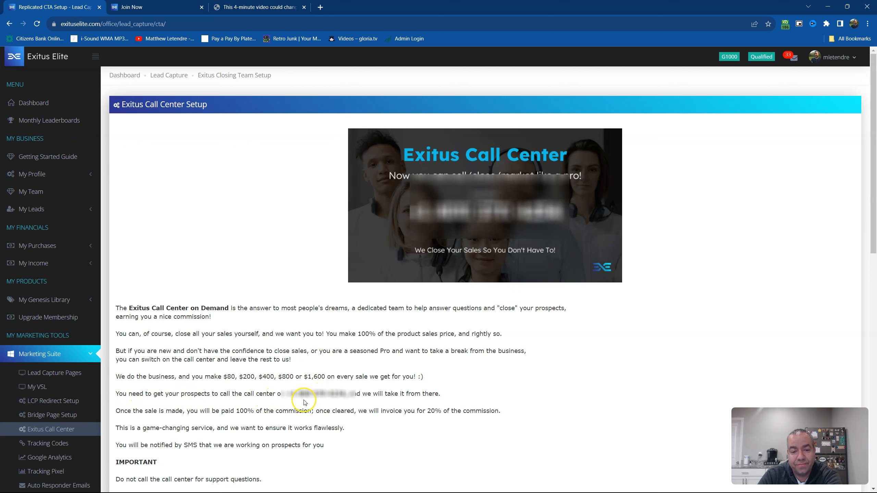
pyautogui.moveTo(328, 393)
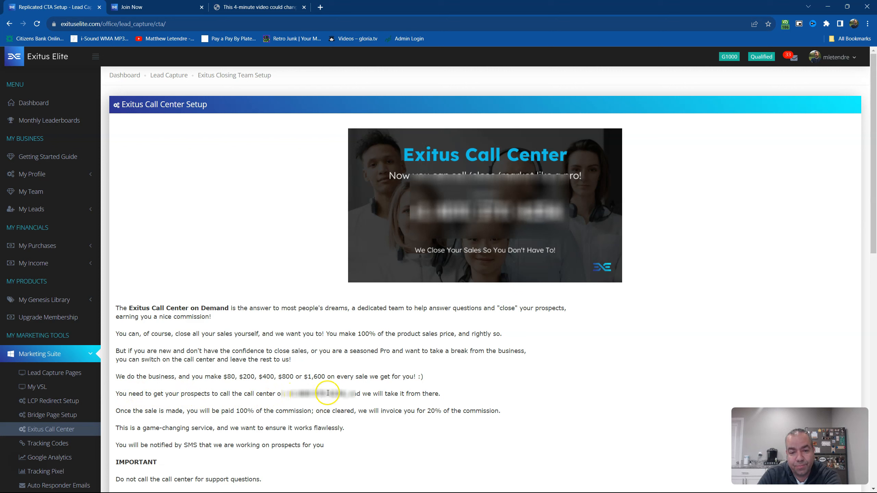
pyautogui.moveTo(356, 390)
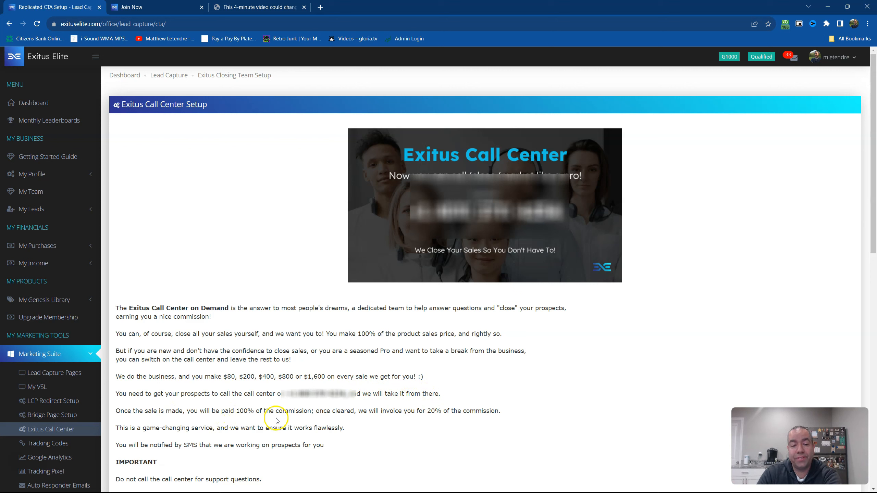
pyautogui.moveTo(331, 419)
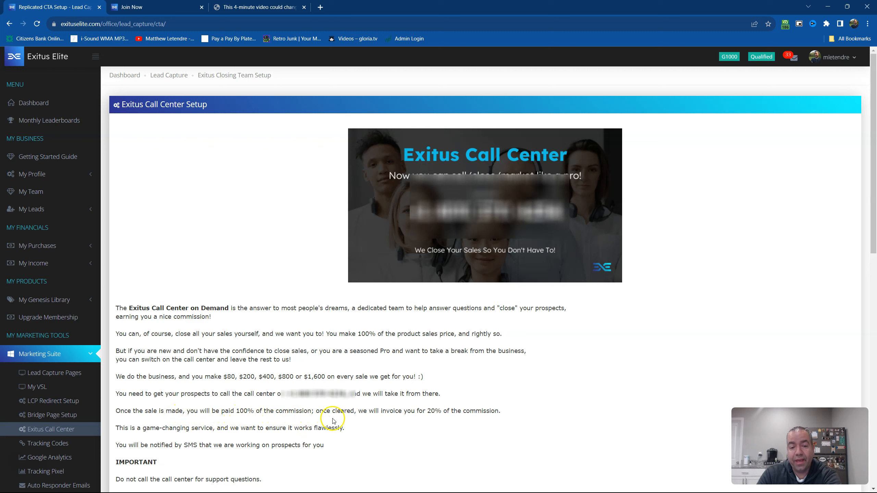
pyautogui.moveTo(356, 419)
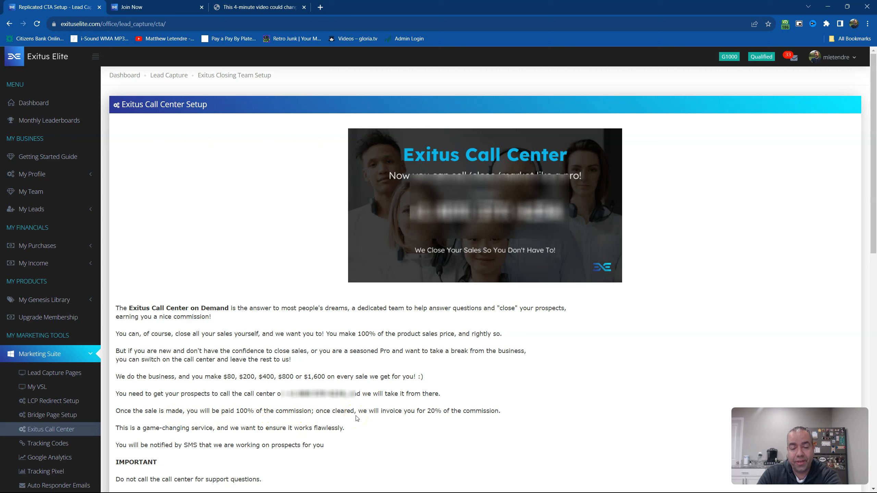
pyautogui.moveTo(374, 417)
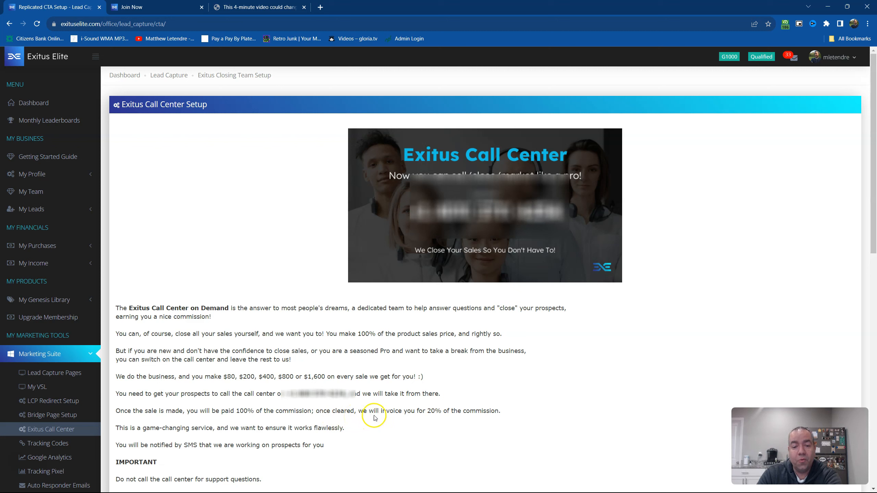
pyautogui.moveTo(427, 421)
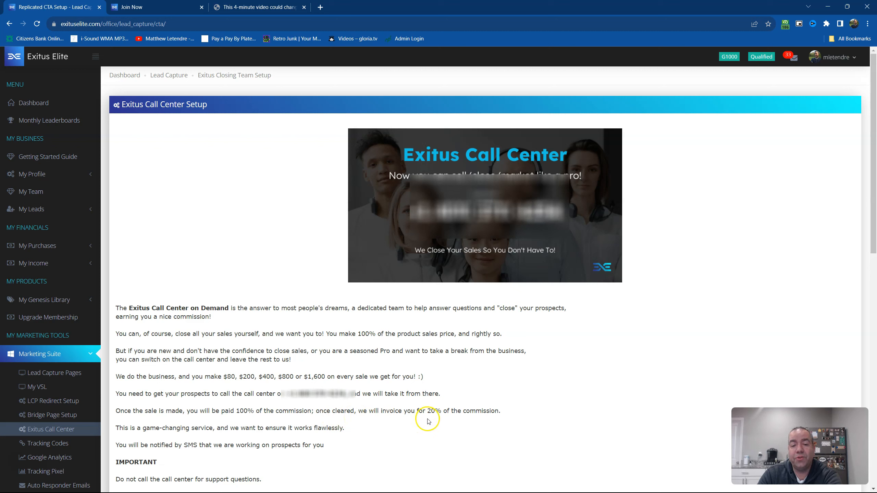
pyautogui.moveTo(512, 420)
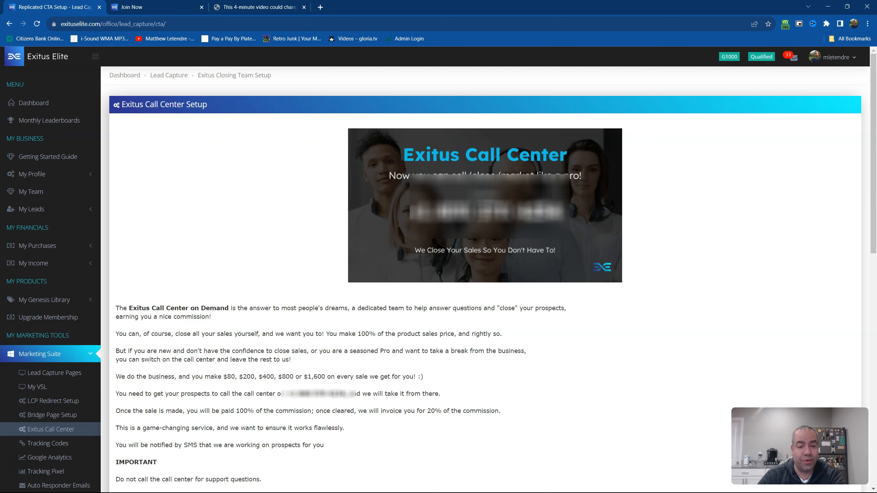
pyautogui.moveTo(306, 388)
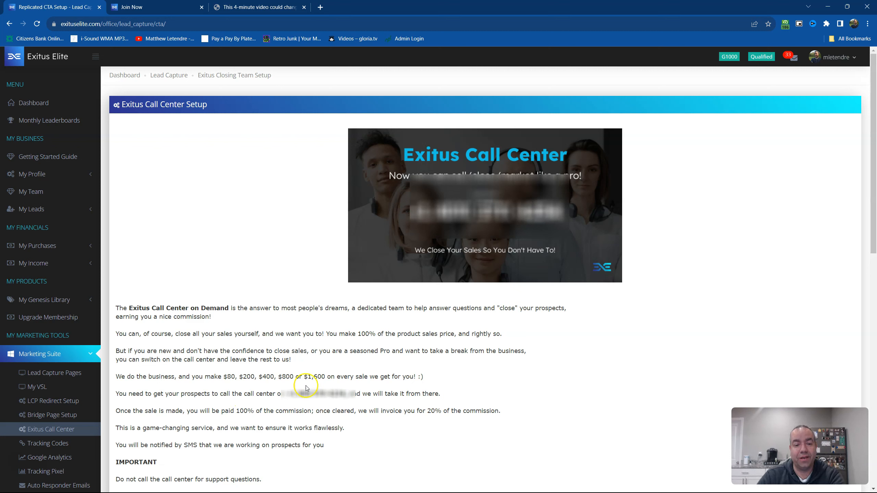
pyautogui.moveTo(309, 388)
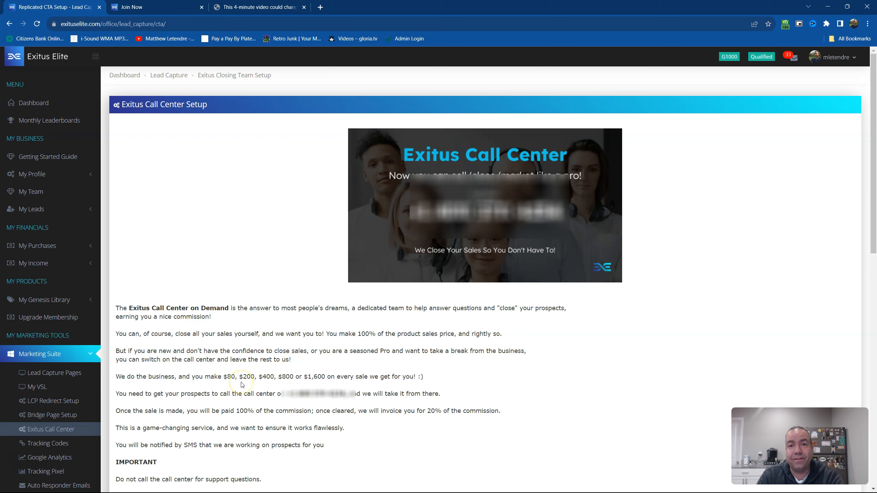
pyautogui.moveTo(336, 368)
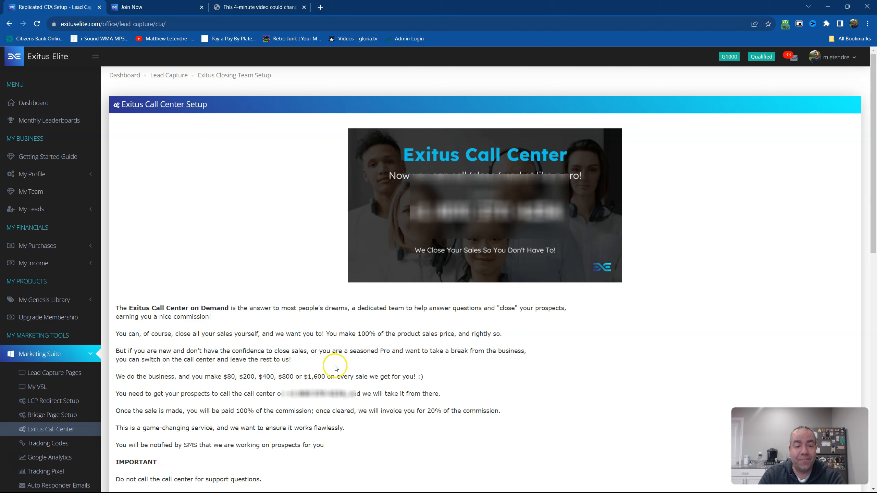
pyautogui.moveTo(238, 386)
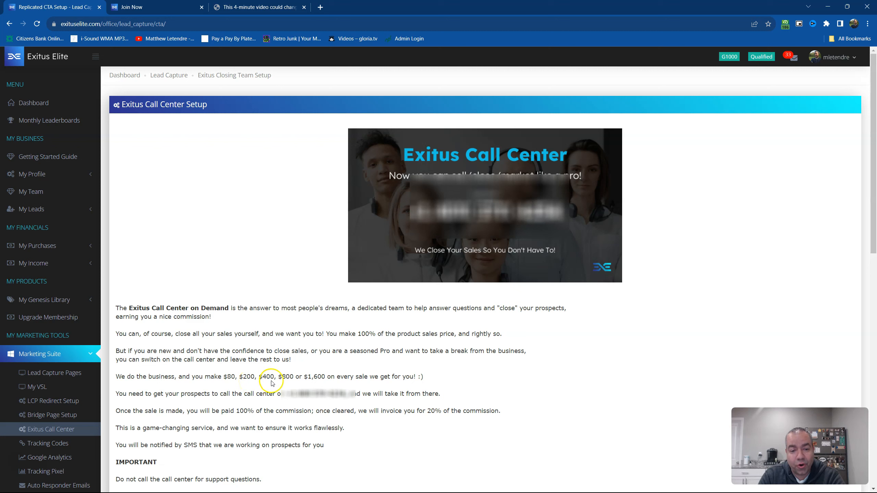
pyautogui.moveTo(321, 384)
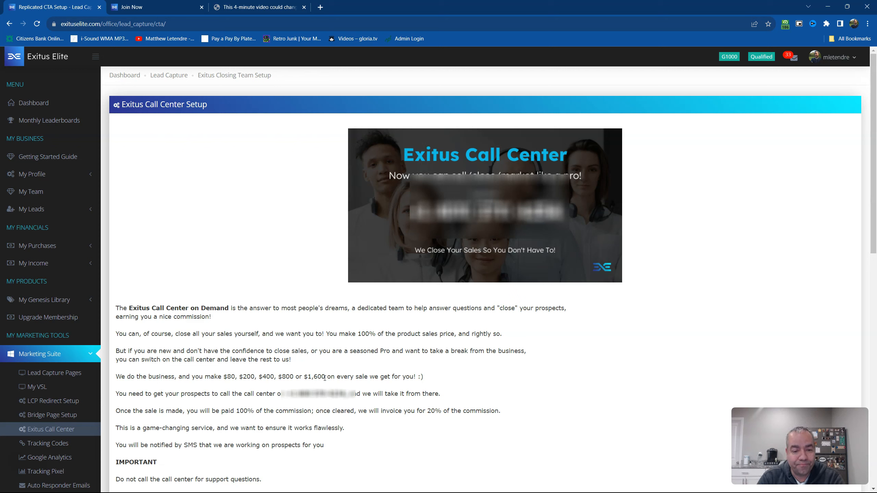
pyautogui.moveTo(125, 438)
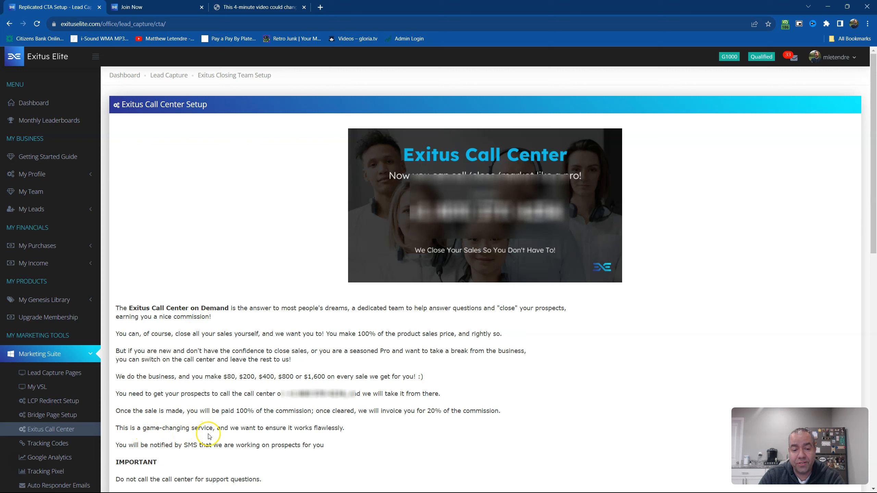
pyautogui.moveTo(287, 437)
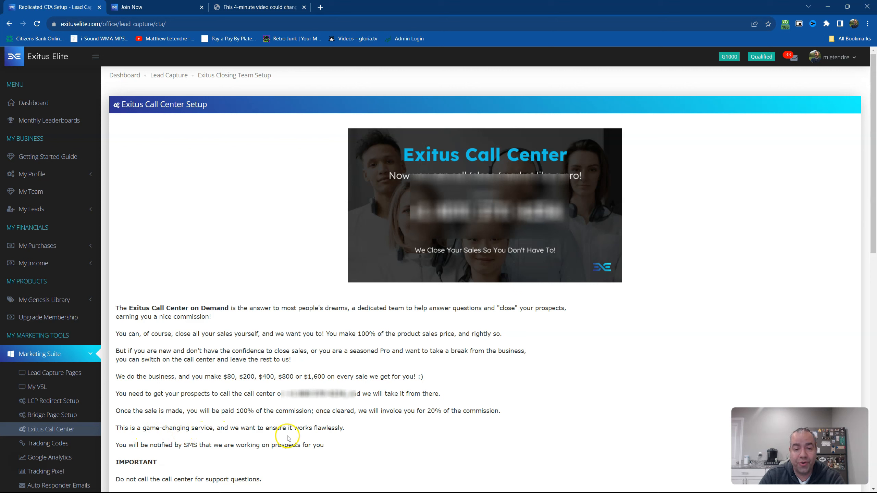
pyautogui.moveTo(346, 432)
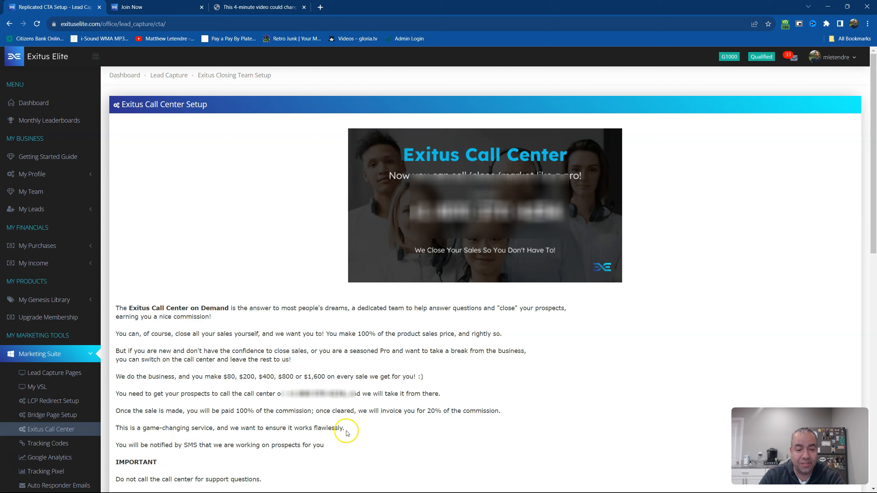
pyautogui.moveTo(184, 453)
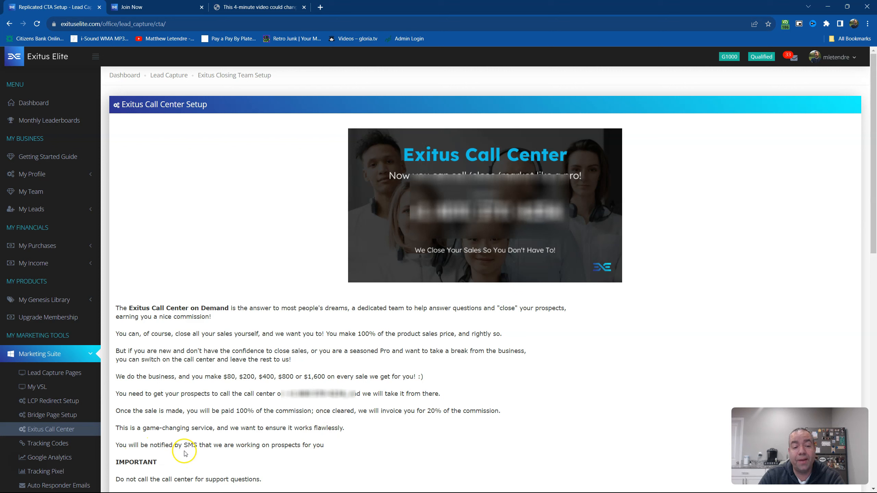
pyautogui.moveTo(208, 454)
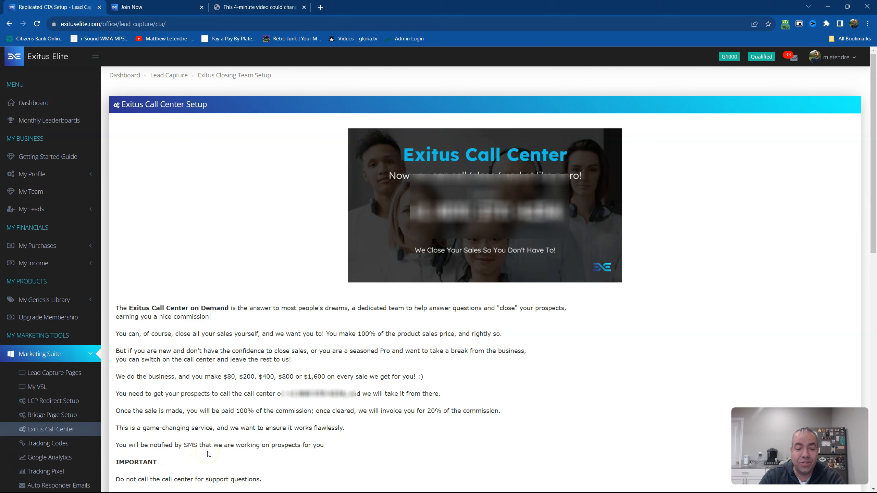
pyautogui.moveTo(327, 453)
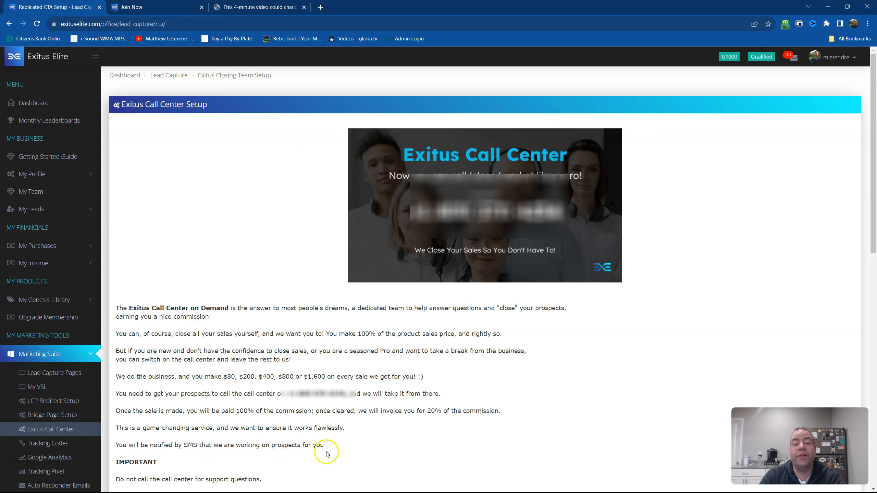
pyautogui.scroll(-3)
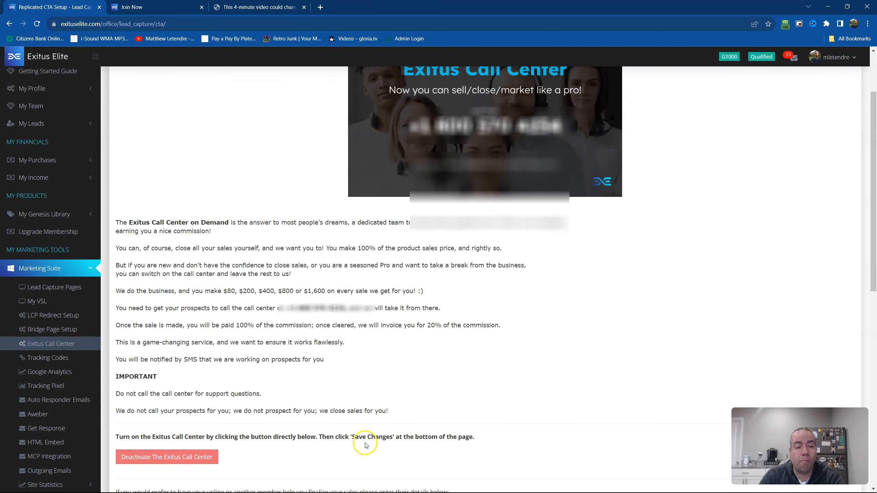
pyautogui.moveTo(217, 421)
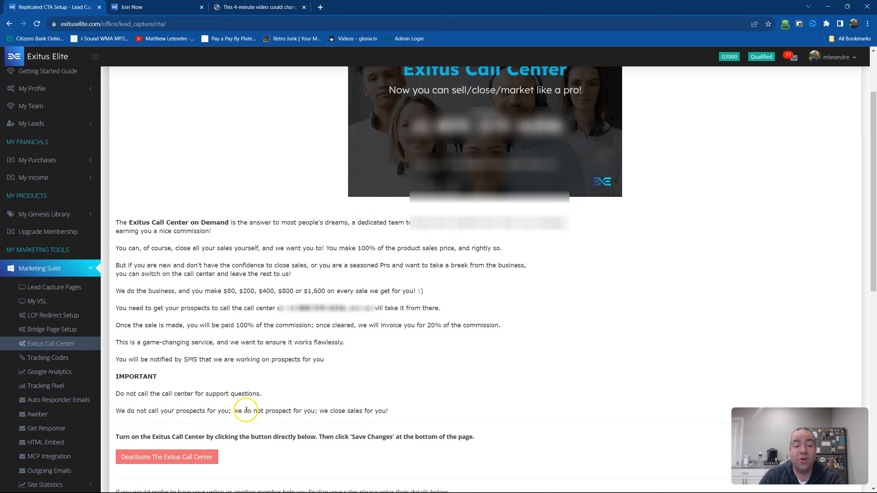
pyautogui.moveTo(164, 418)
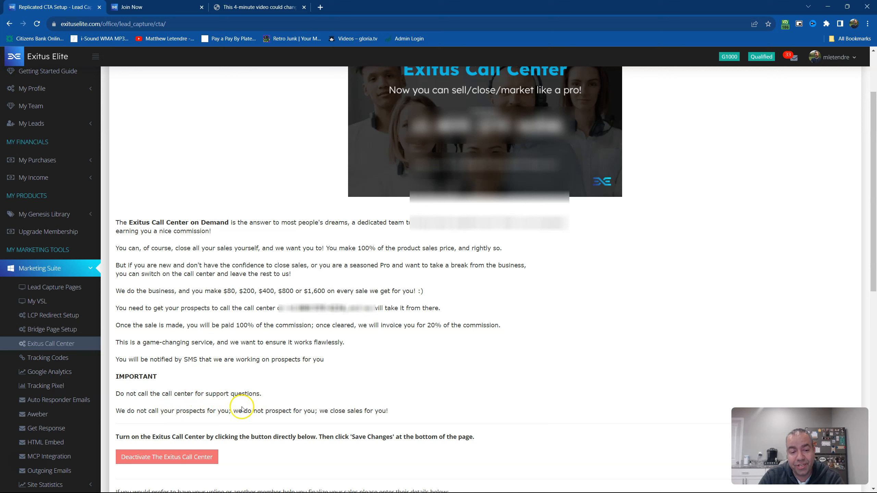
pyautogui.moveTo(155, 419)
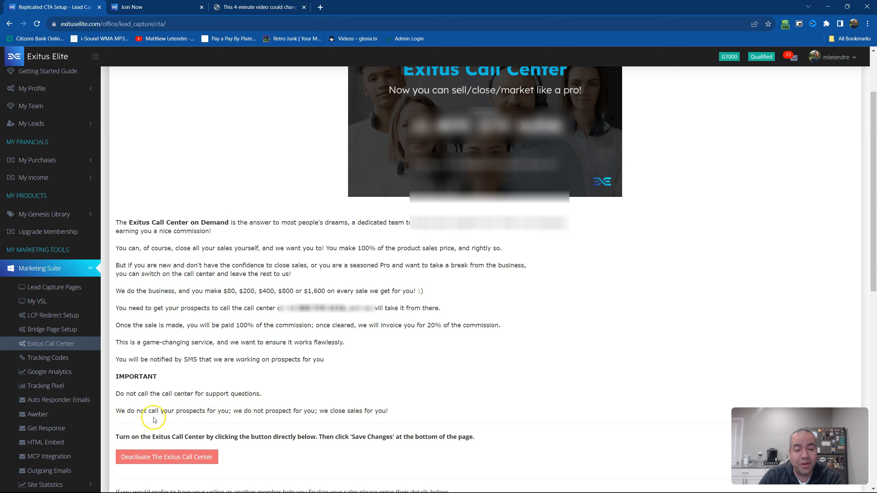
pyautogui.moveTo(256, 421)
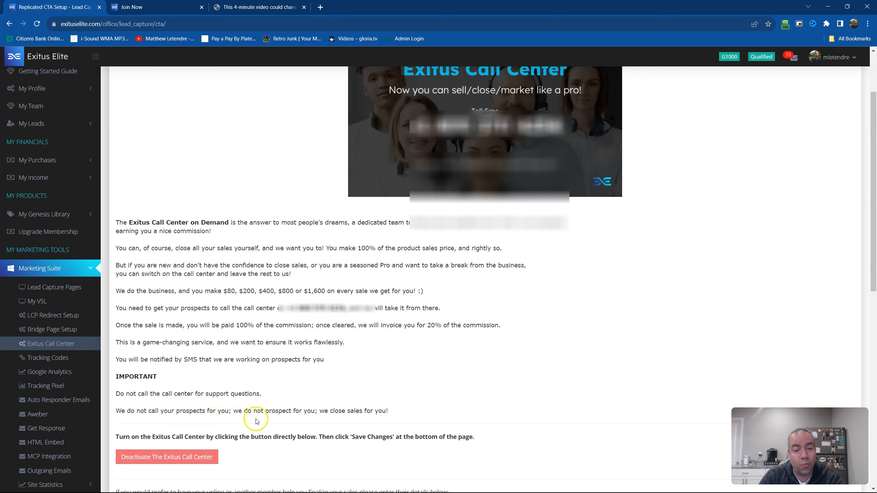
pyautogui.moveTo(295, 421)
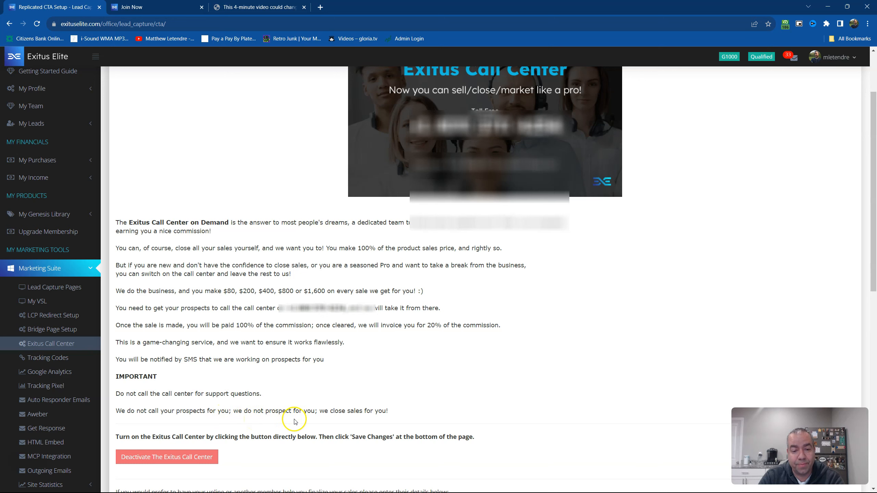
pyautogui.moveTo(428, 422)
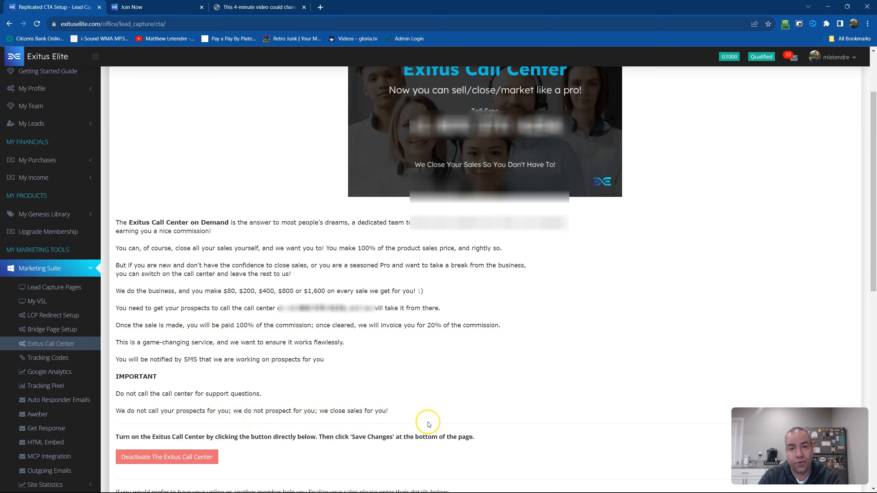
pyautogui.scroll(3)
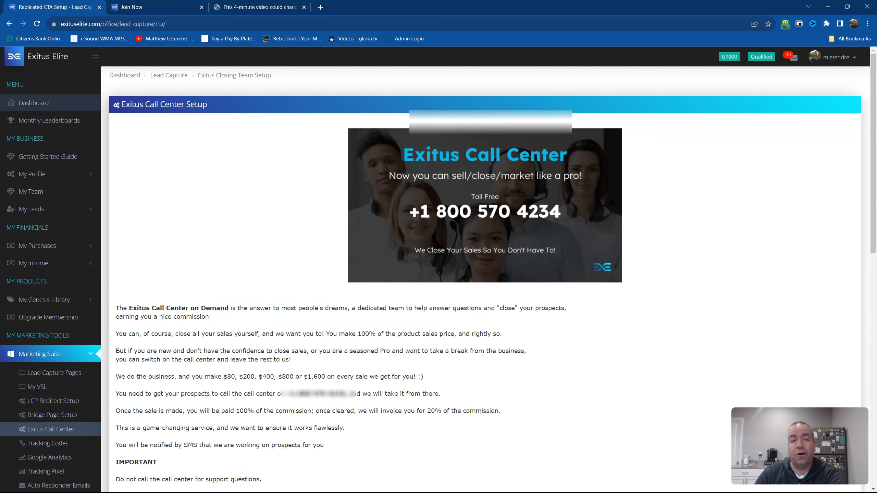
# Step: Show the lead capture page with the 4-minute presentation video and call center number
pyautogui.click(258, 7)
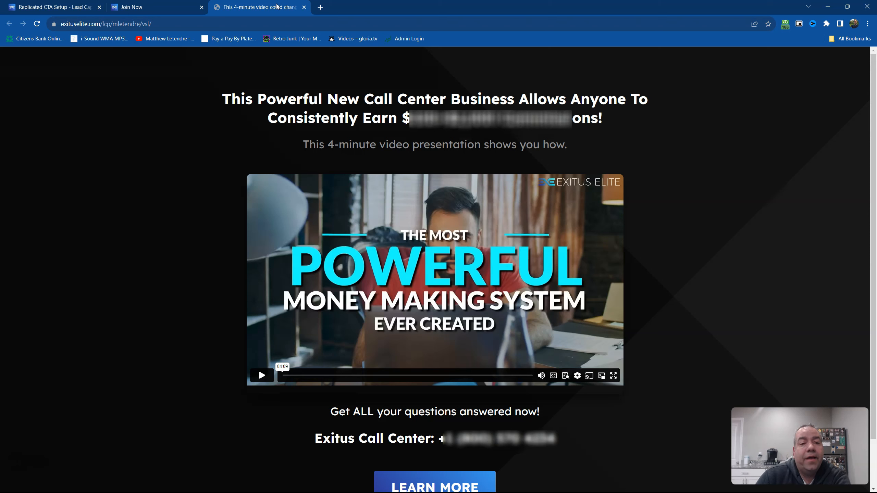
pyautogui.moveTo(537, 103)
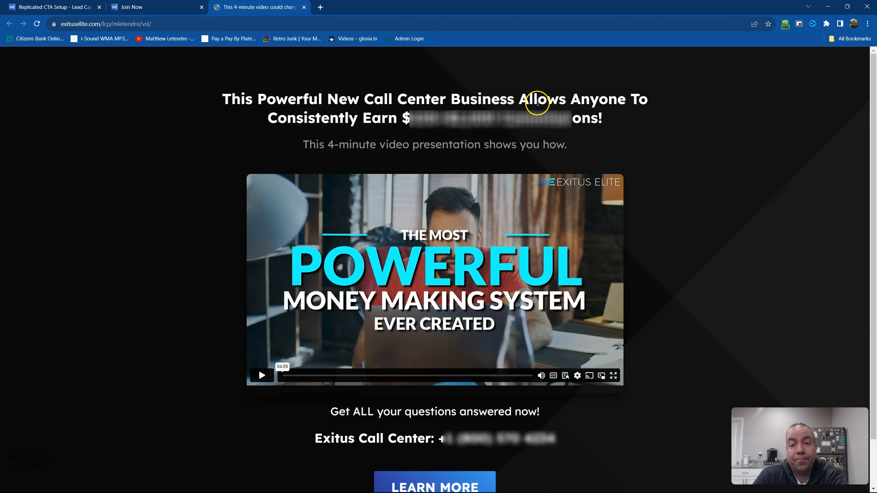
pyautogui.moveTo(399, 124)
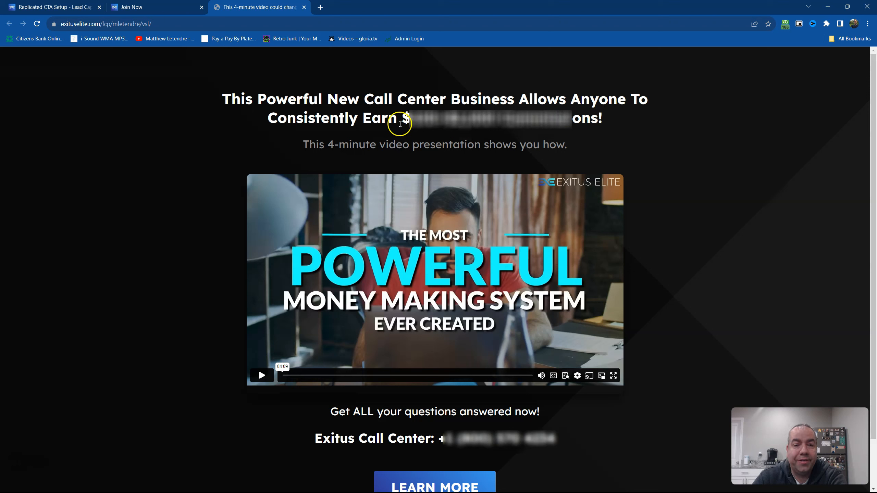
pyautogui.moveTo(425, 130)
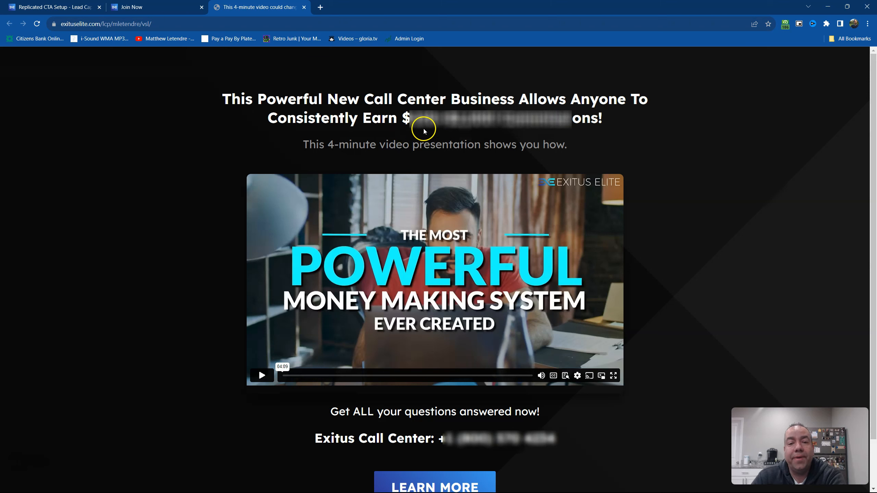
pyautogui.moveTo(510, 130)
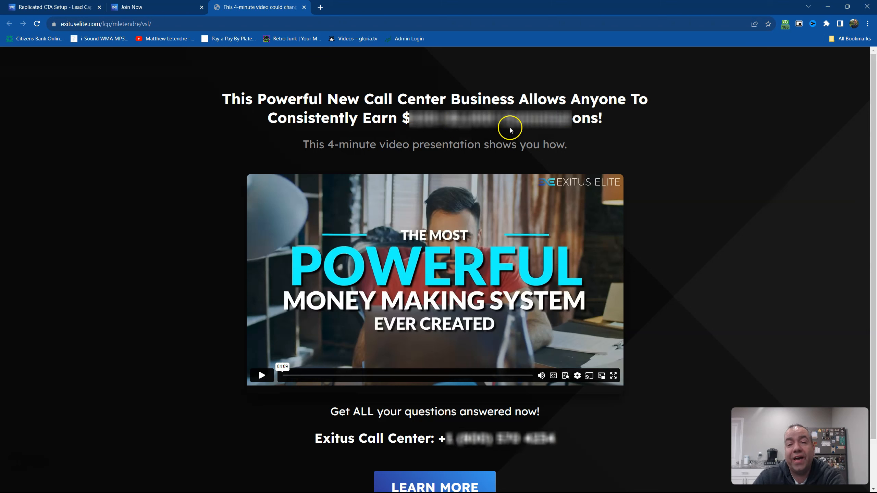
pyautogui.moveTo(558, 142)
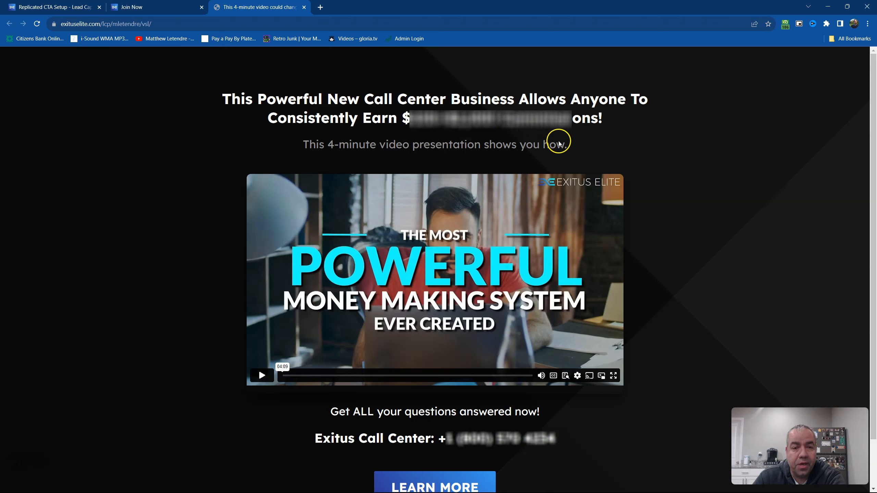
pyautogui.moveTo(510, 224)
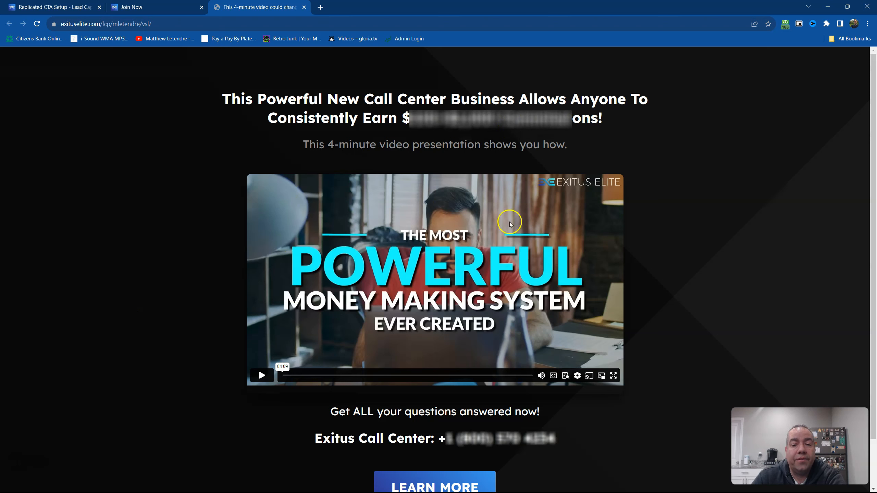
pyautogui.moveTo(362, 430)
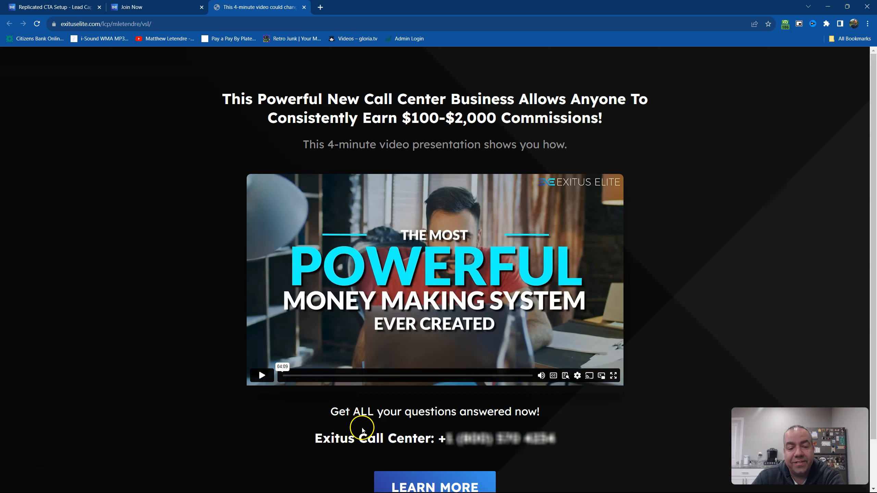
pyautogui.moveTo(464, 421)
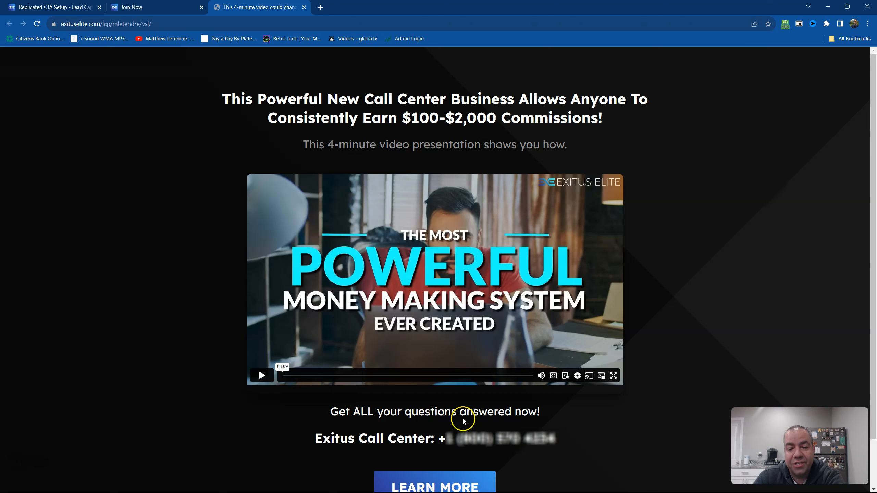
pyautogui.moveTo(366, 451)
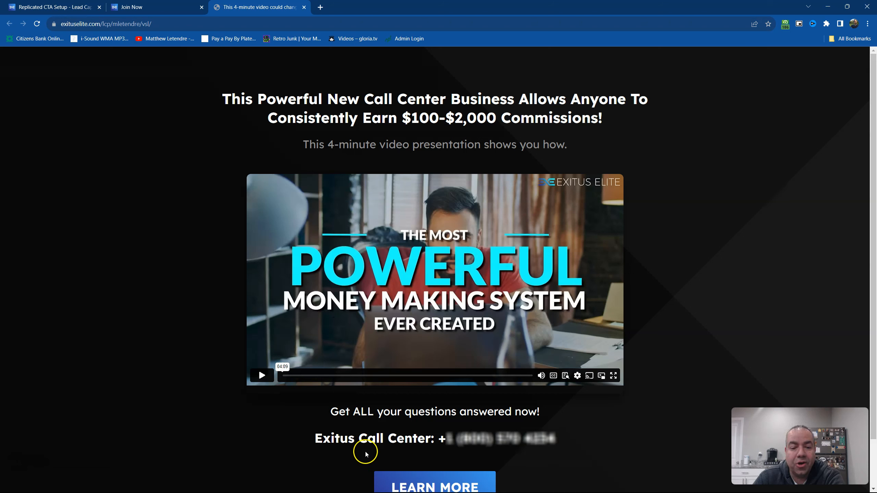
pyautogui.moveTo(393, 445)
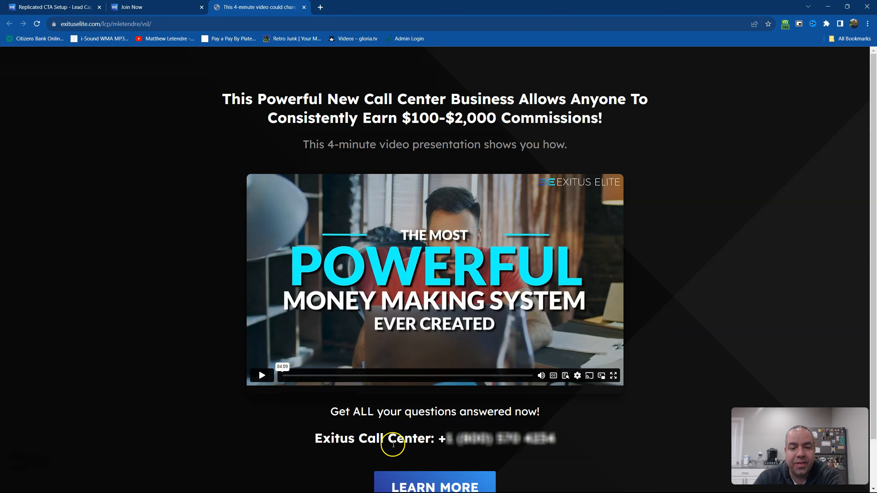
pyautogui.moveTo(634, 436)
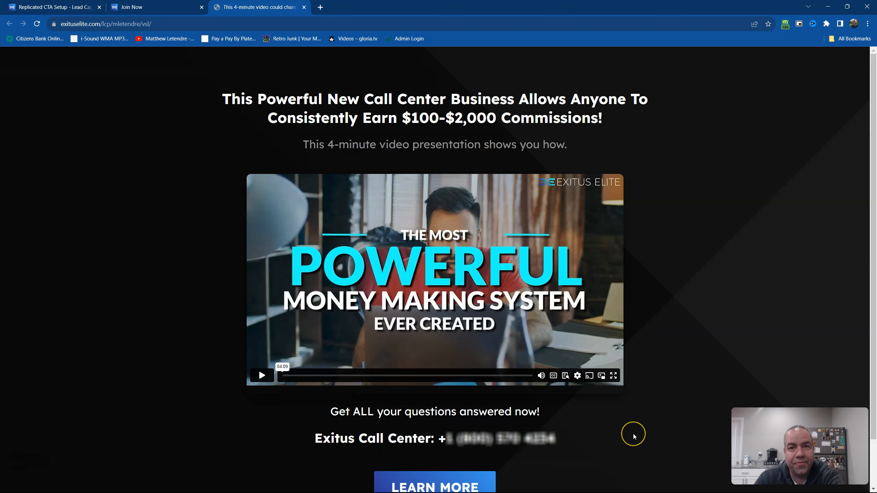